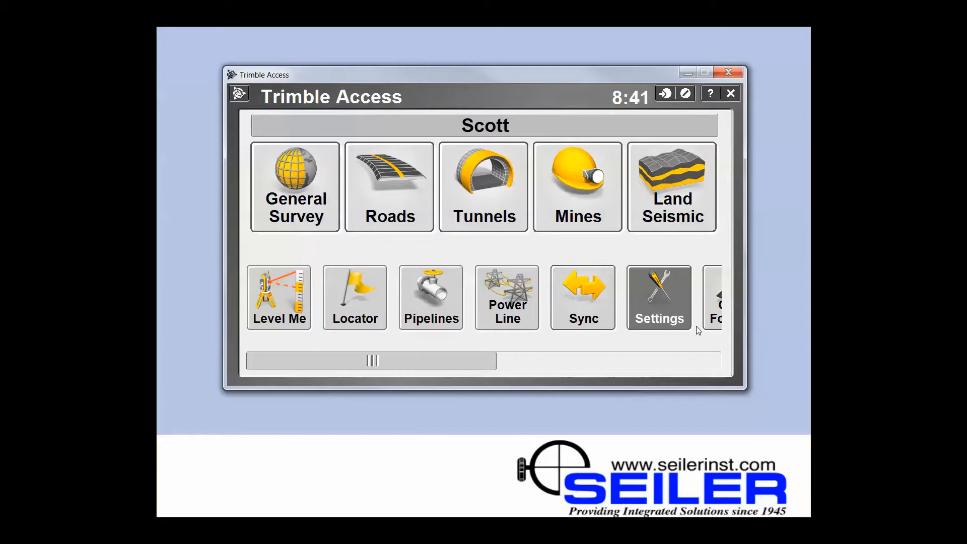
Step: Go from the home screen into Settings and show the Survey Styles list
left_click(658, 296)
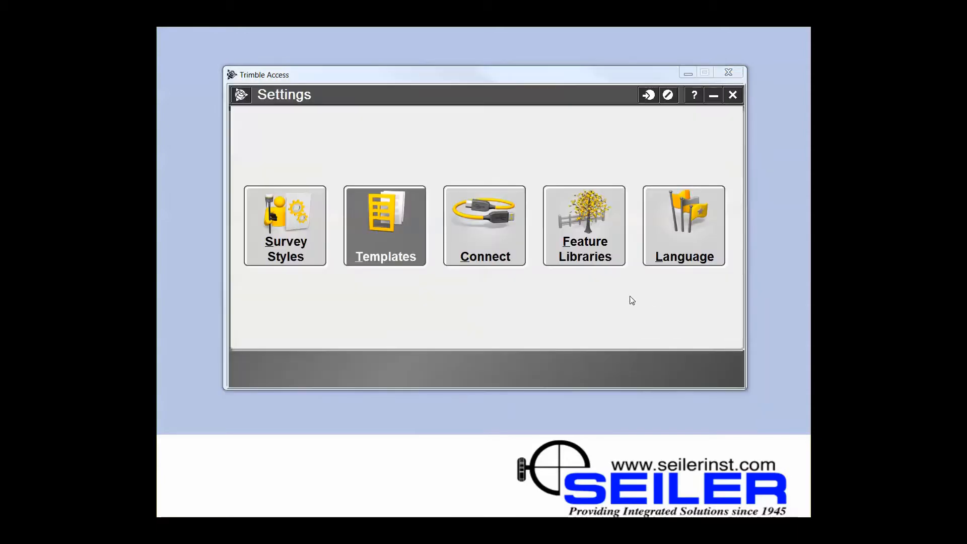
left_click(284, 226)
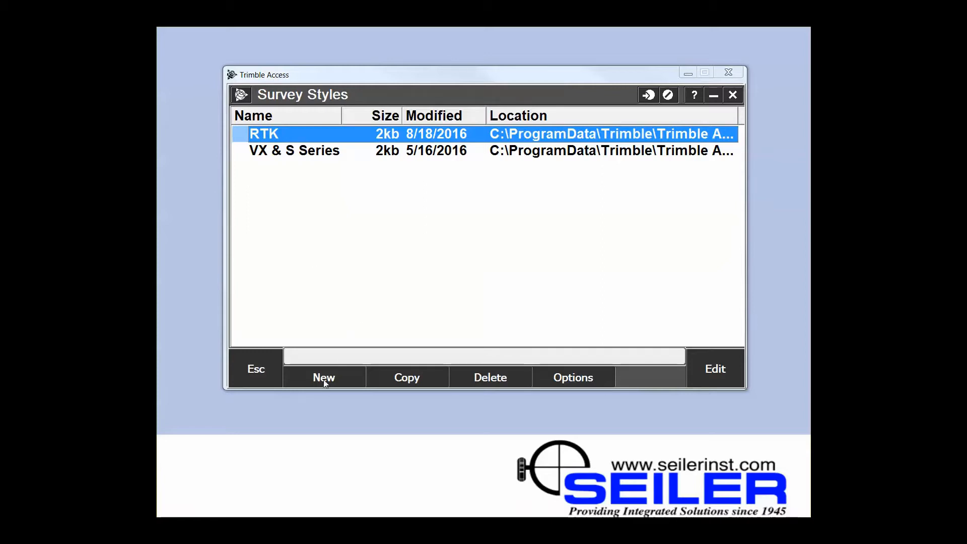
Step: Create a new survey style named 'MODOT VRS' with style type GNSS
left_click(324, 376)
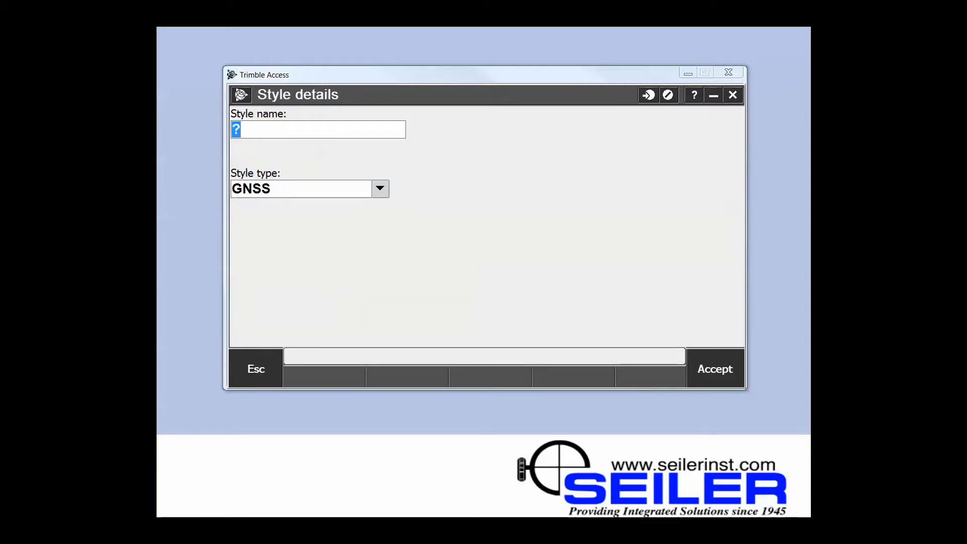
type("MODOT")
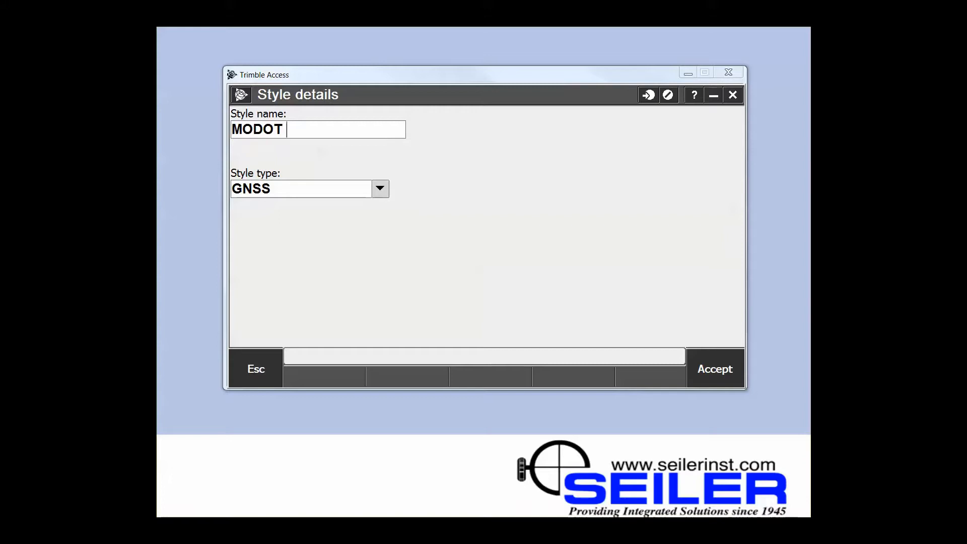
type("VRS")
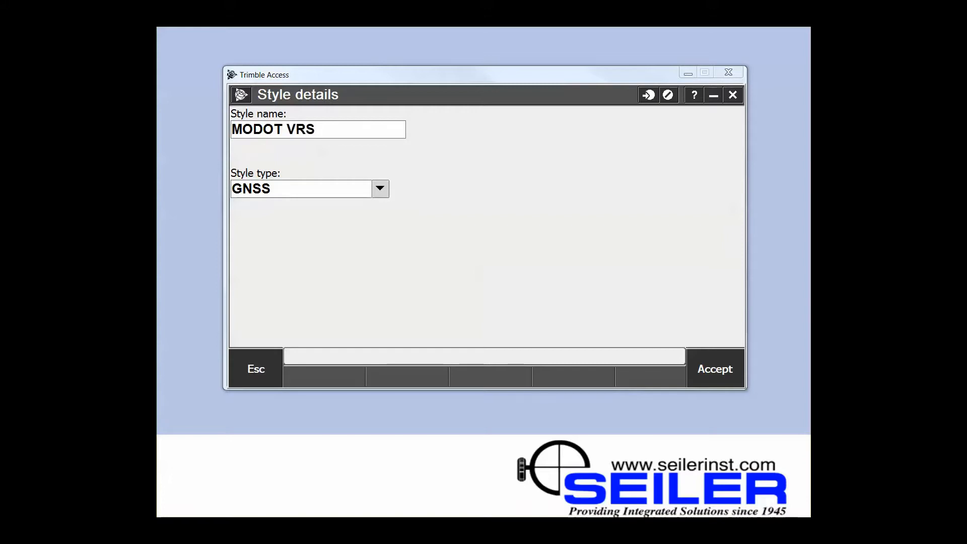
mouse_move(391, 207)
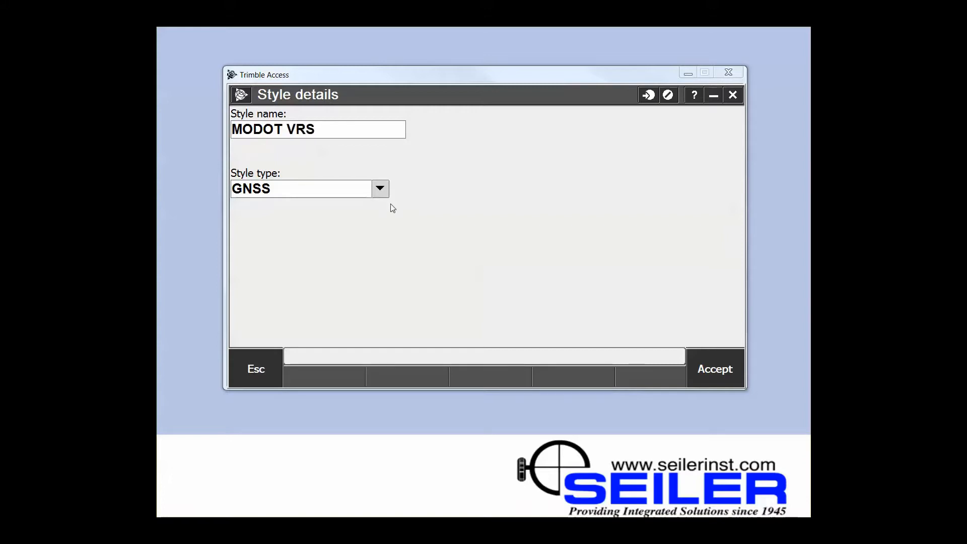
left_click(302, 188)
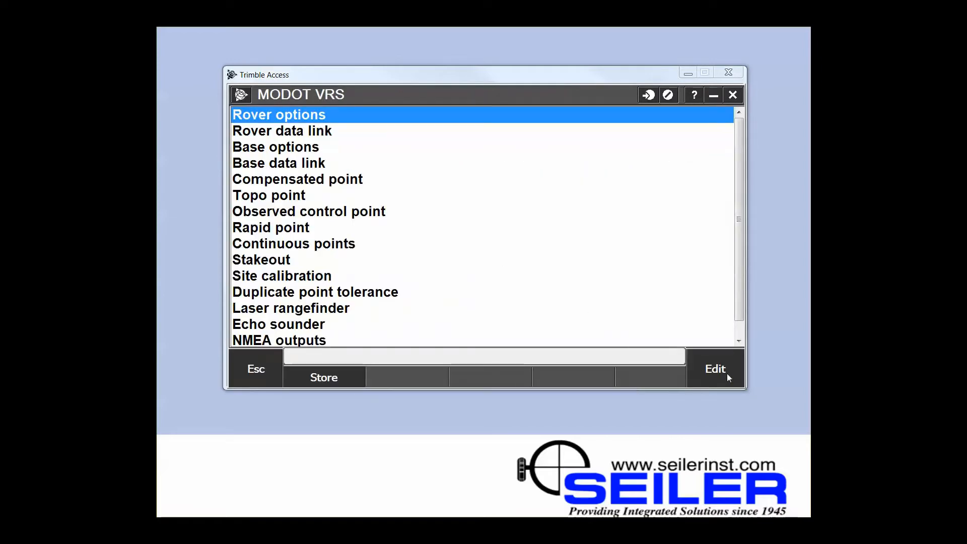
Step: Set the Rover options broadcast format to VRS (CMR) and continue to page 2
left_click(716, 369)
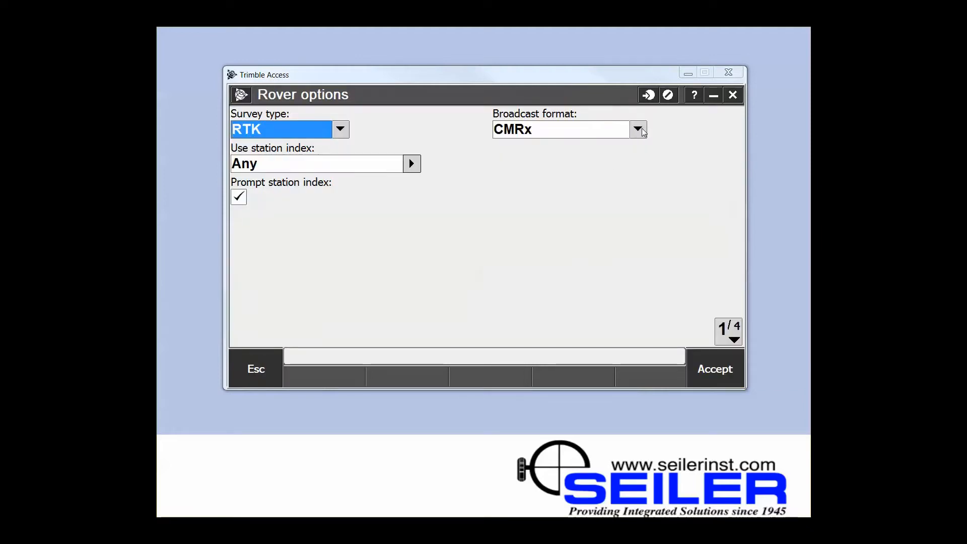
left_click(638, 128)
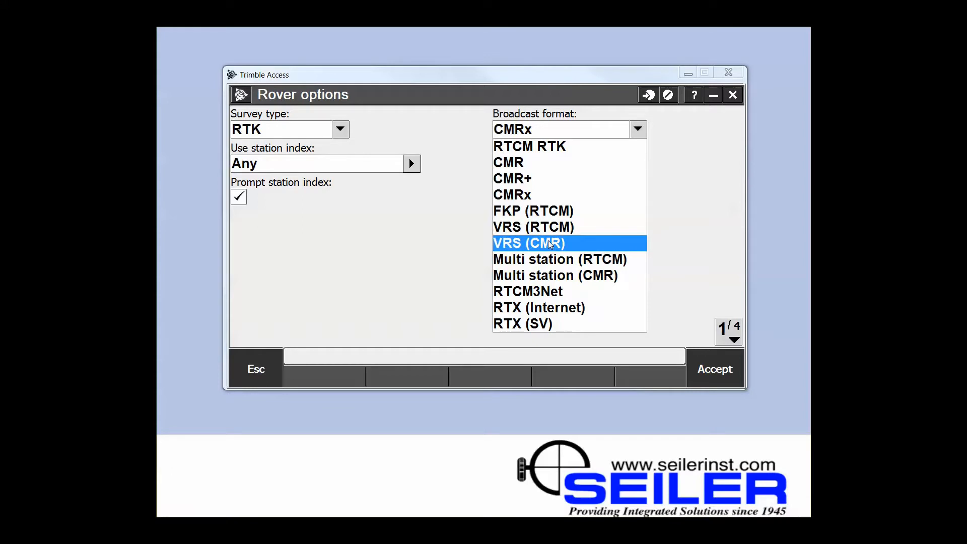
left_click(528, 243)
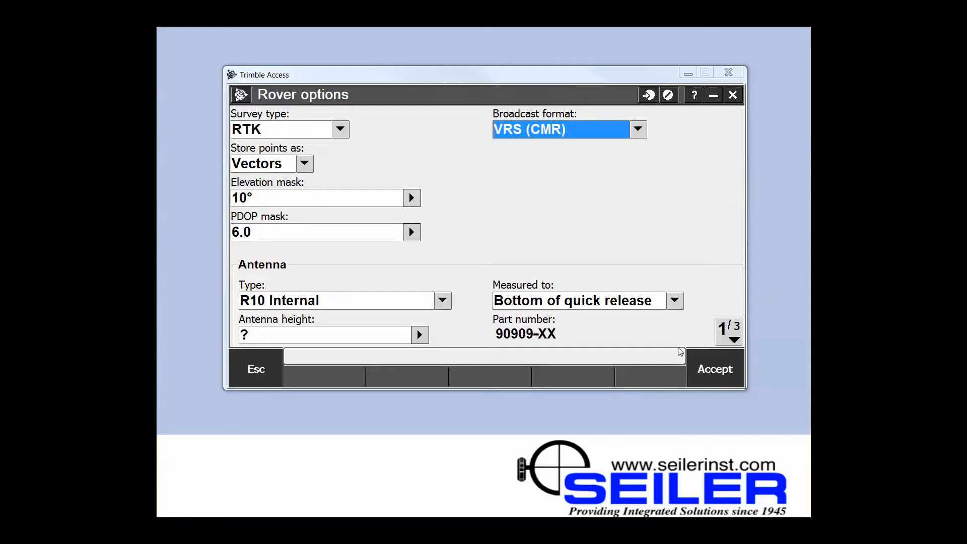
mouse_move(728, 332)
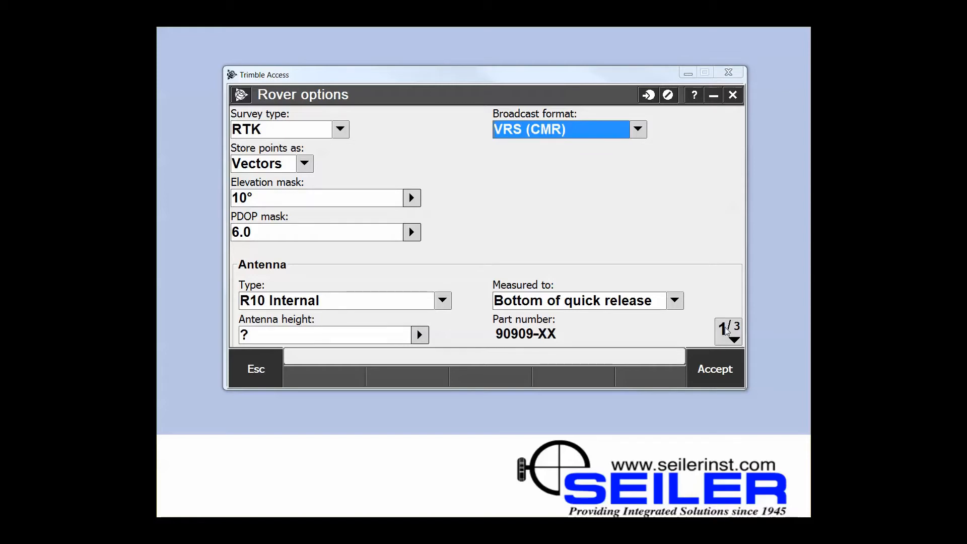
left_click(728, 342)
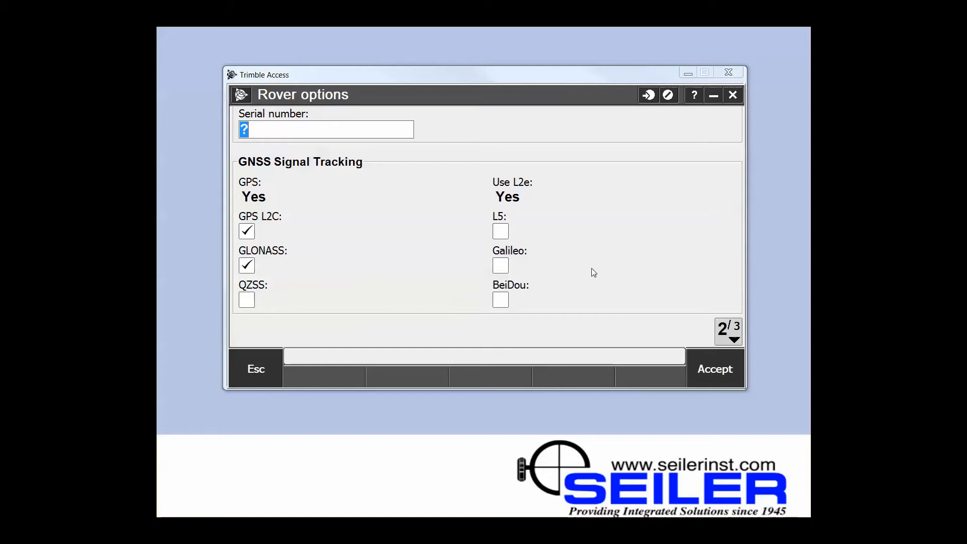
Step: Review GNSS signal tracking on the remaining pages and accept the rover options
left_click(500, 231)
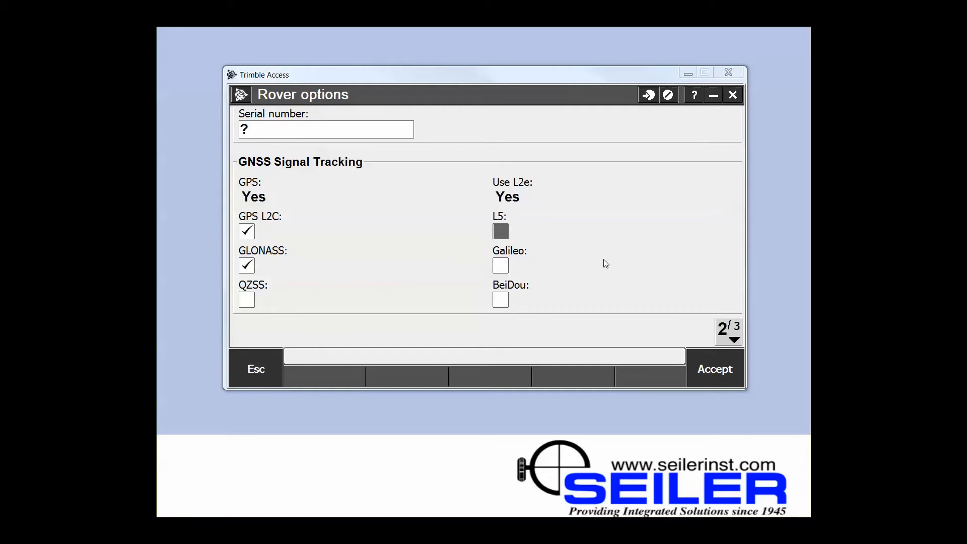
mouse_move(735, 336)
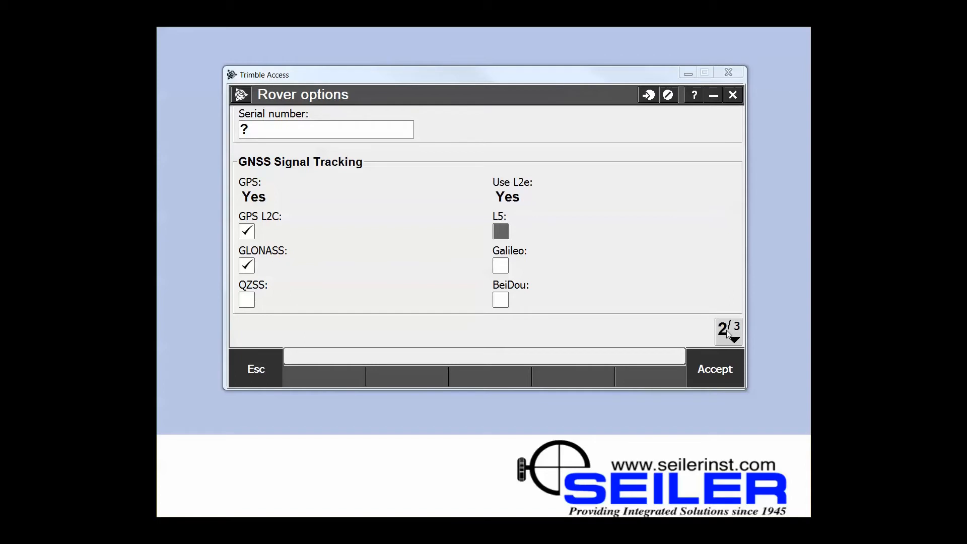
left_click(728, 332)
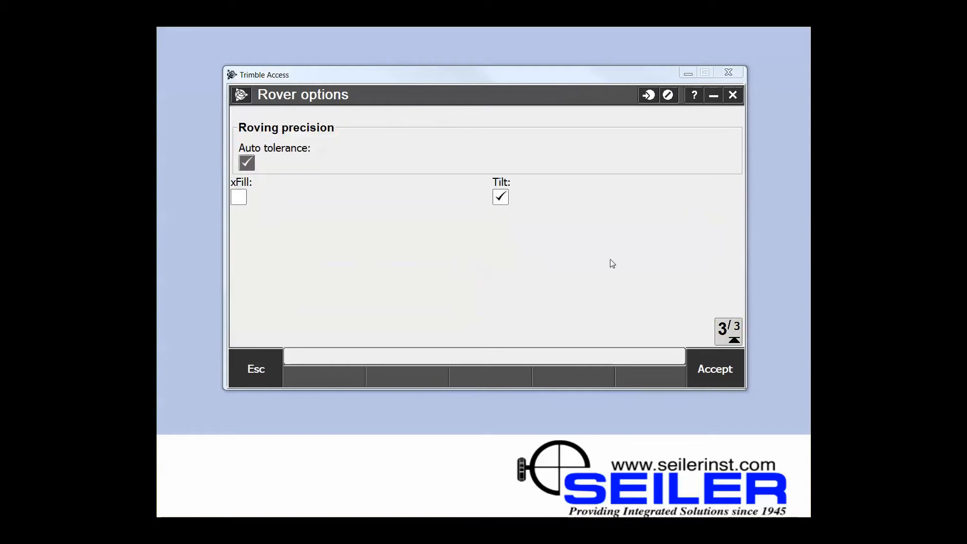
mouse_move(510, 227)
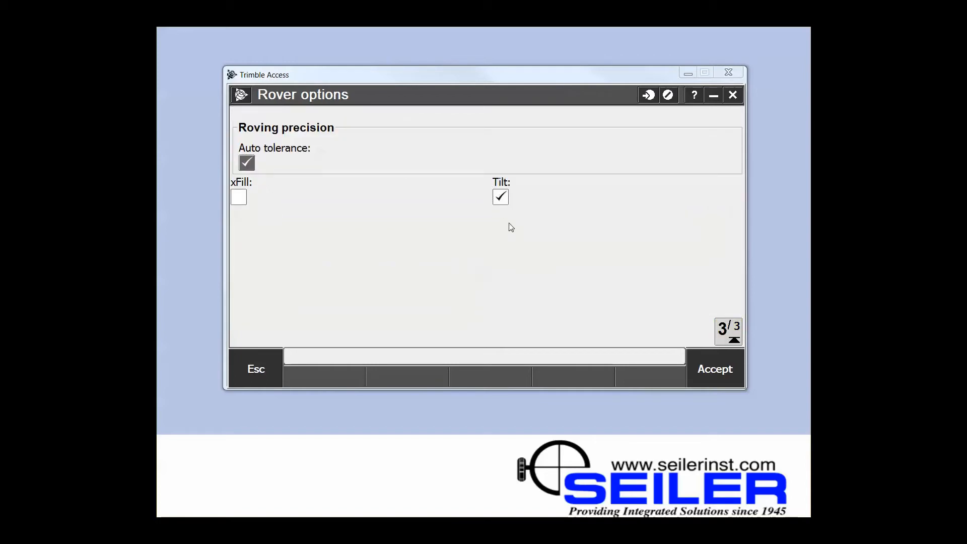
left_click(501, 196)
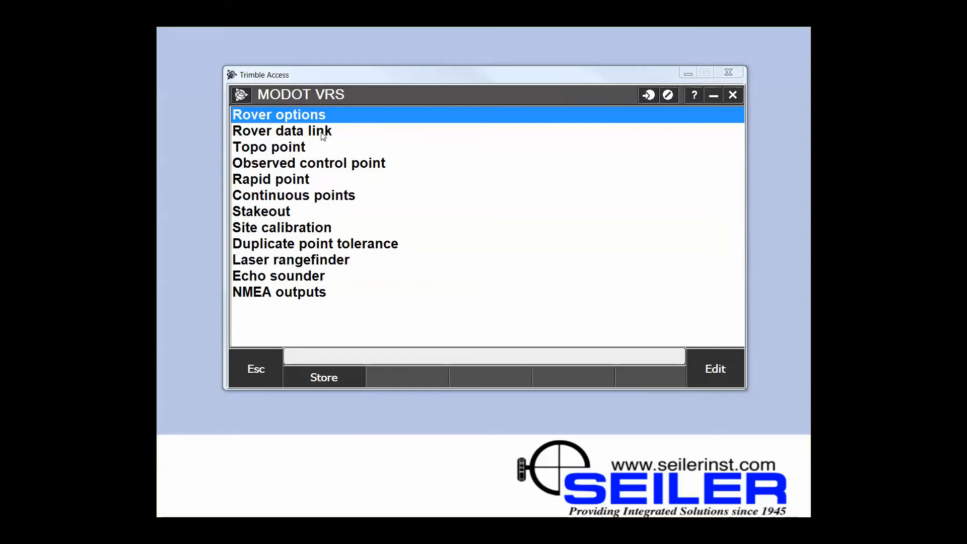
Step: Set Rover data link type to Internet connection with GNSS contact MODOT and accept
left_click(282, 130)
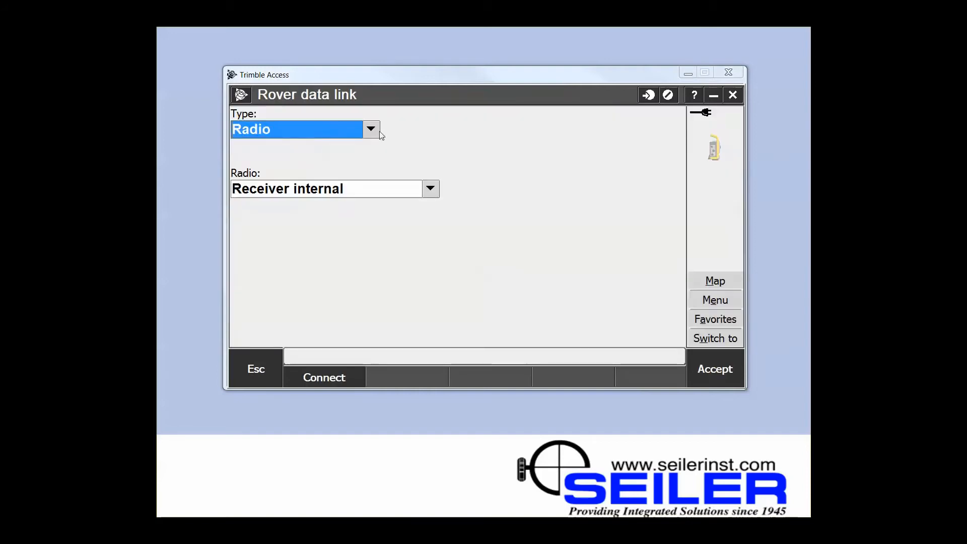
left_click(369, 129)
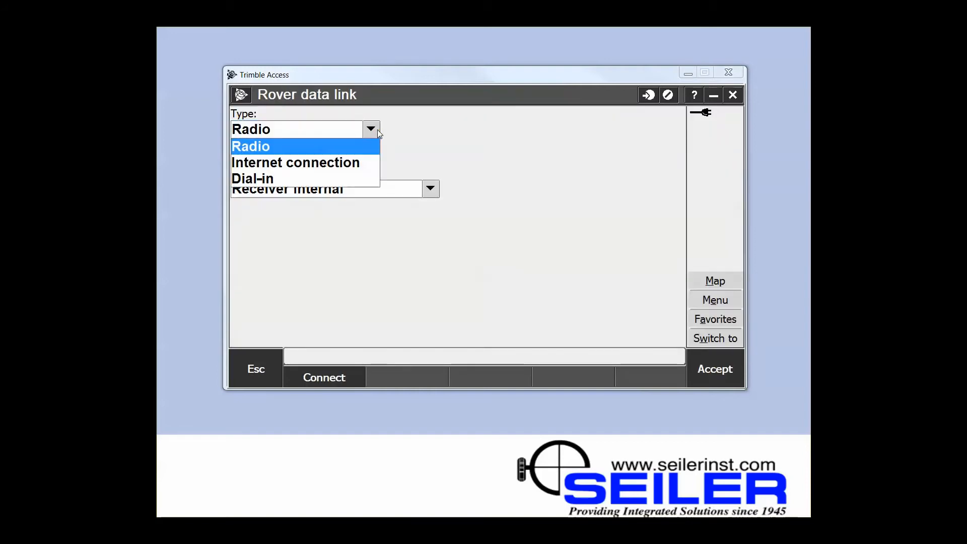
left_click(295, 162)
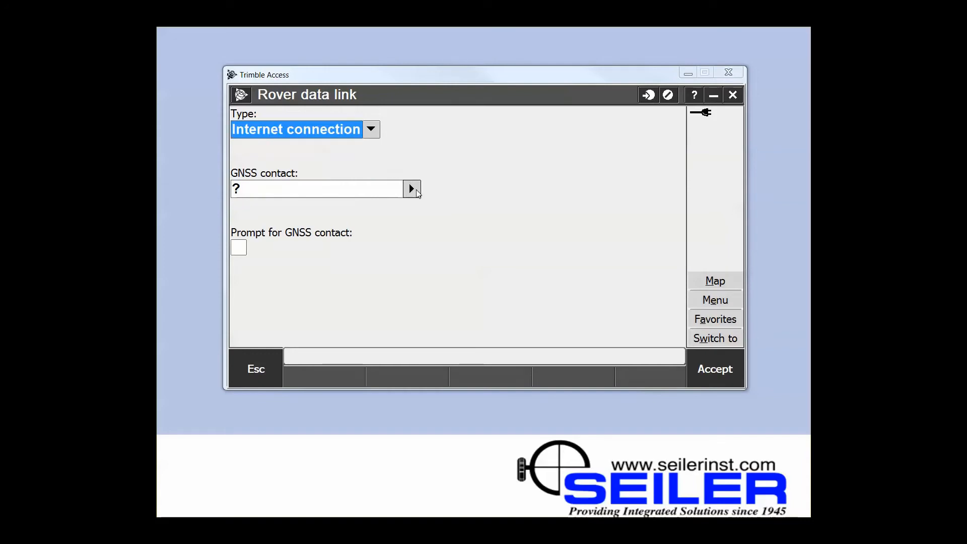
left_click(411, 189)
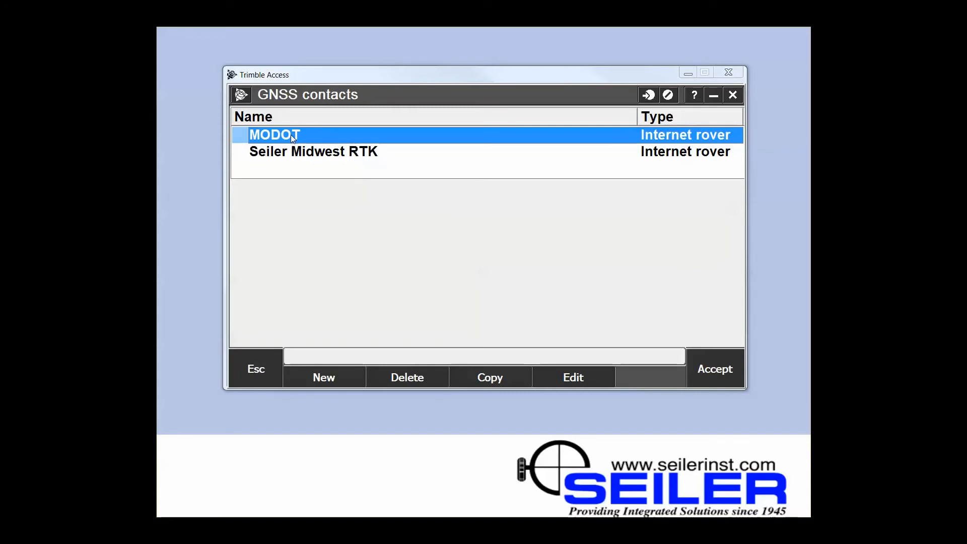
left_click(714, 369)
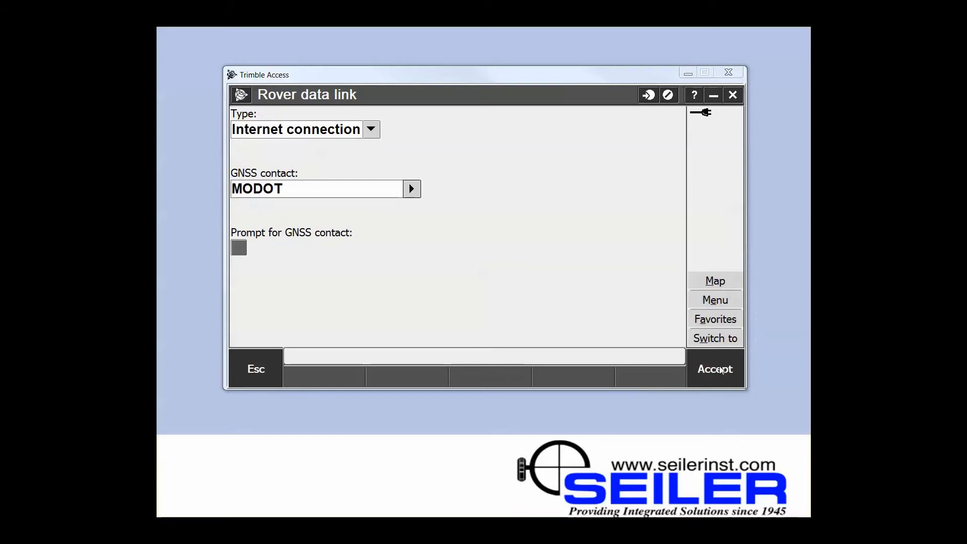
left_click(716, 369)
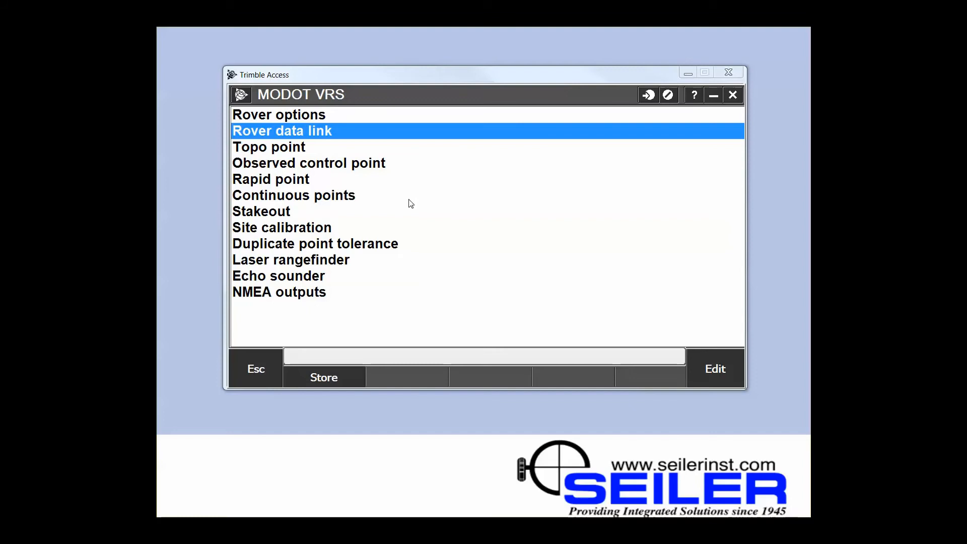
mouse_move(376, 223)
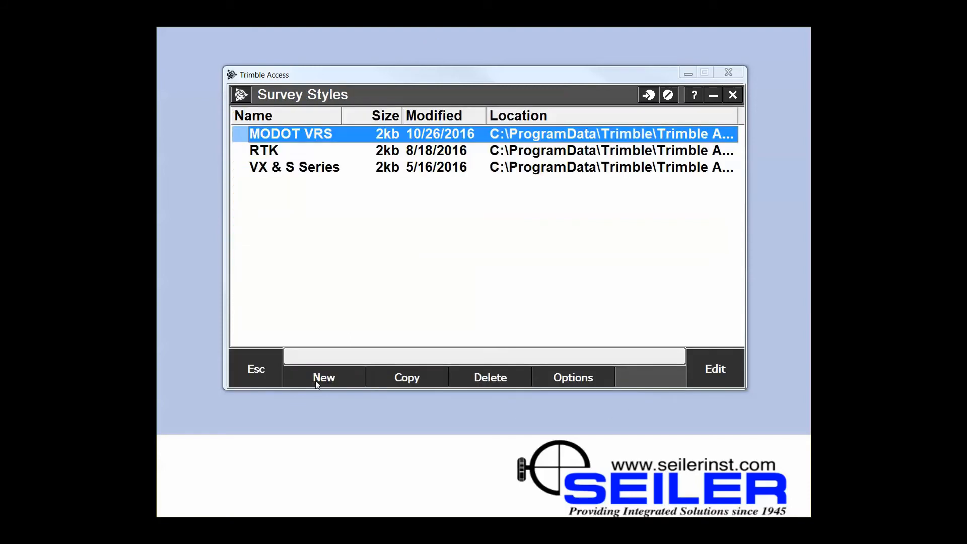
mouse_move(336, 238)
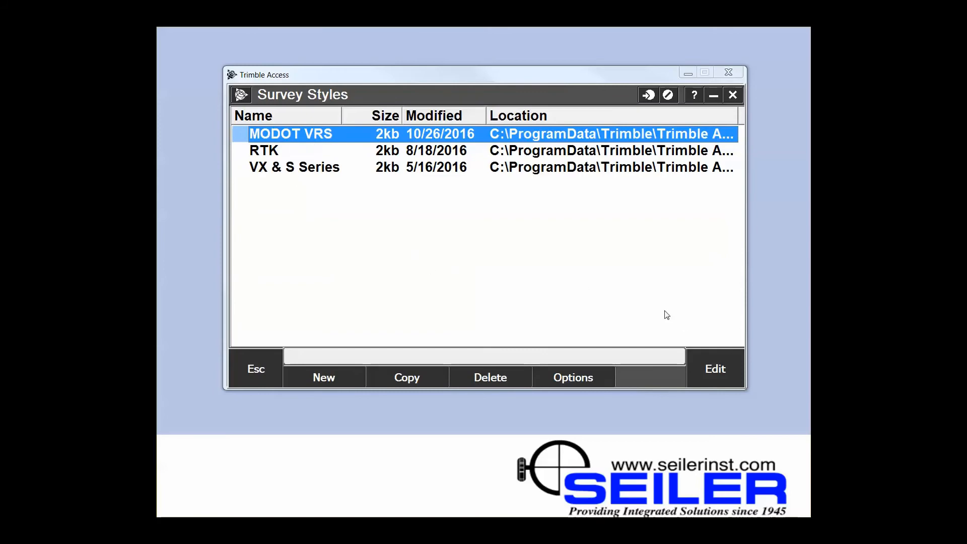
mouse_move(686, 88)
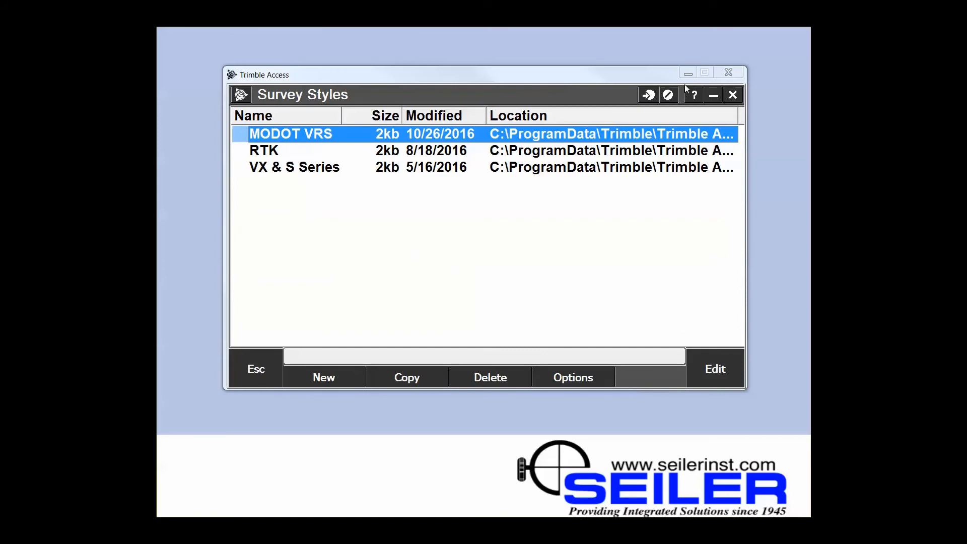